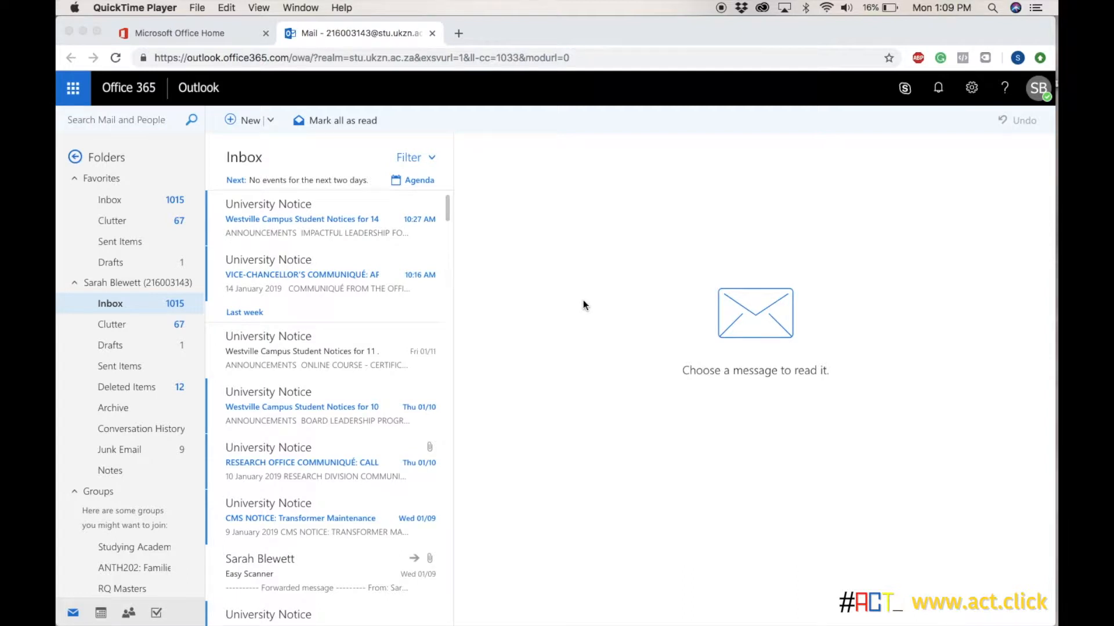
{"action": "mouse_move", "coordinate": [380, 84]}
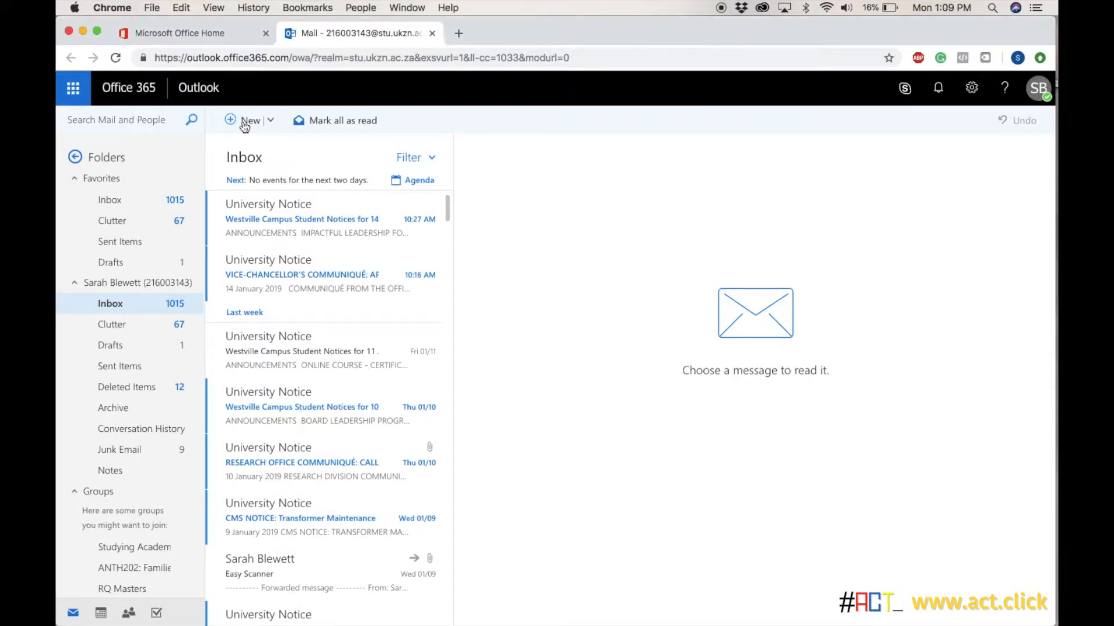
Compose a new email with 'Good Morning,' as the message body.
{"action": "left_click", "coordinate": [244, 119]}
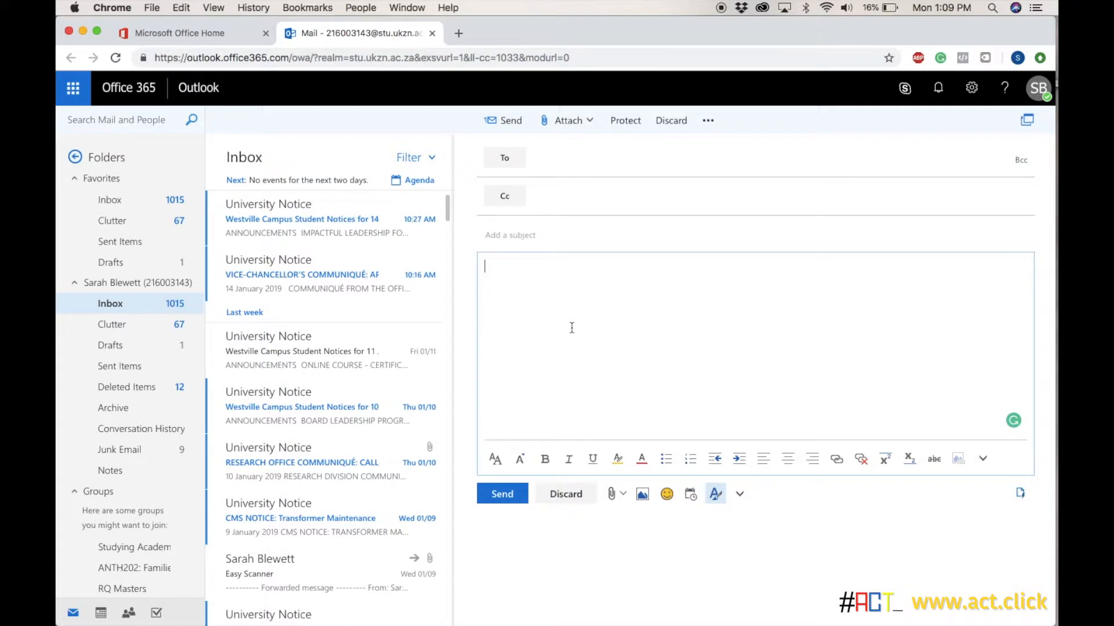
{"action": "type", "text": "Good Morning,"}
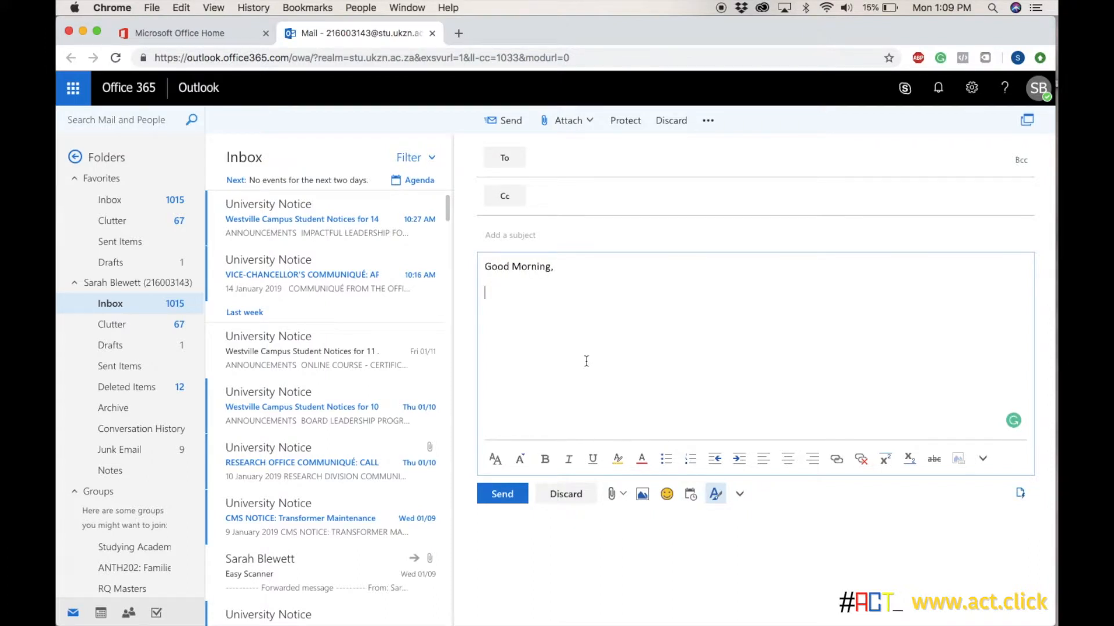
{"action": "mouse_move", "coordinate": [642, 261]}
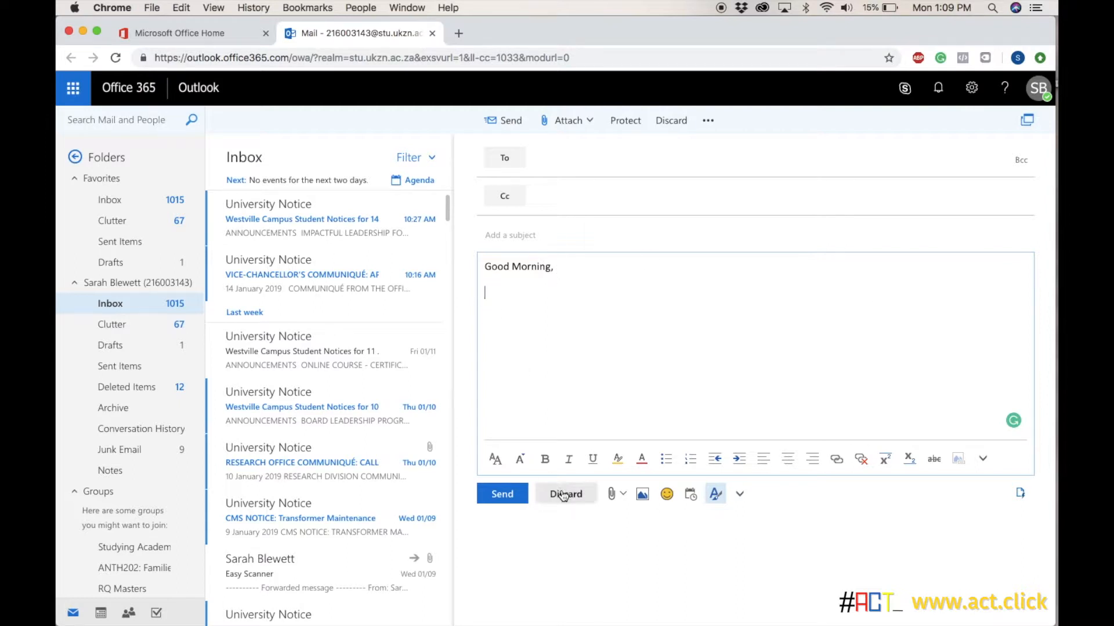
{"action": "mouse_move", "coordinate": [576, 562]}
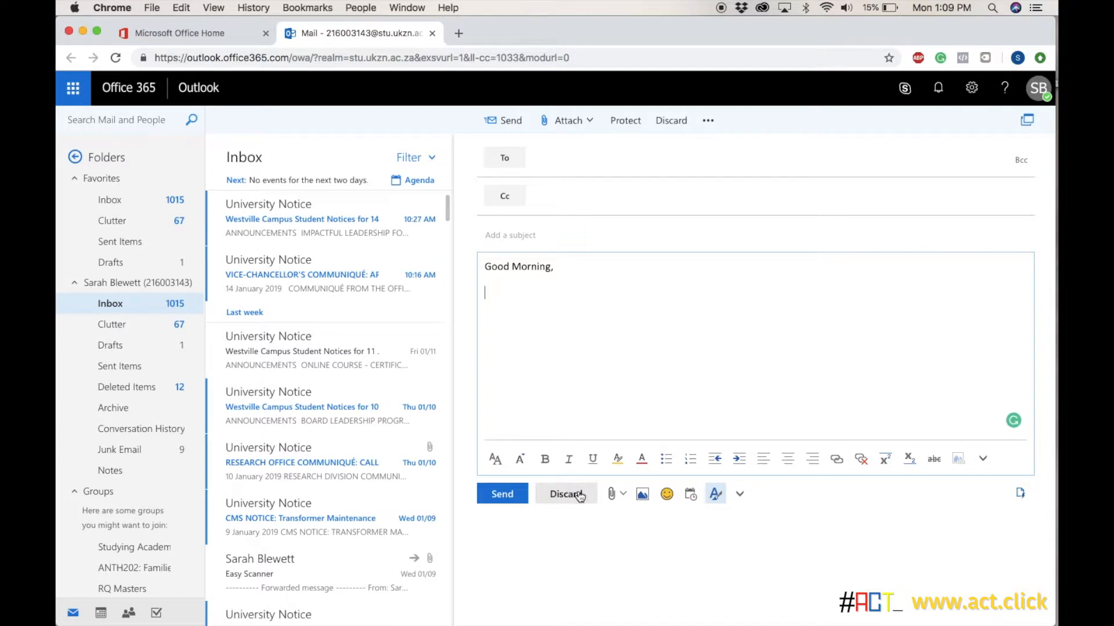
{"action": "mouse_move", "coordinate": [566, 494]}
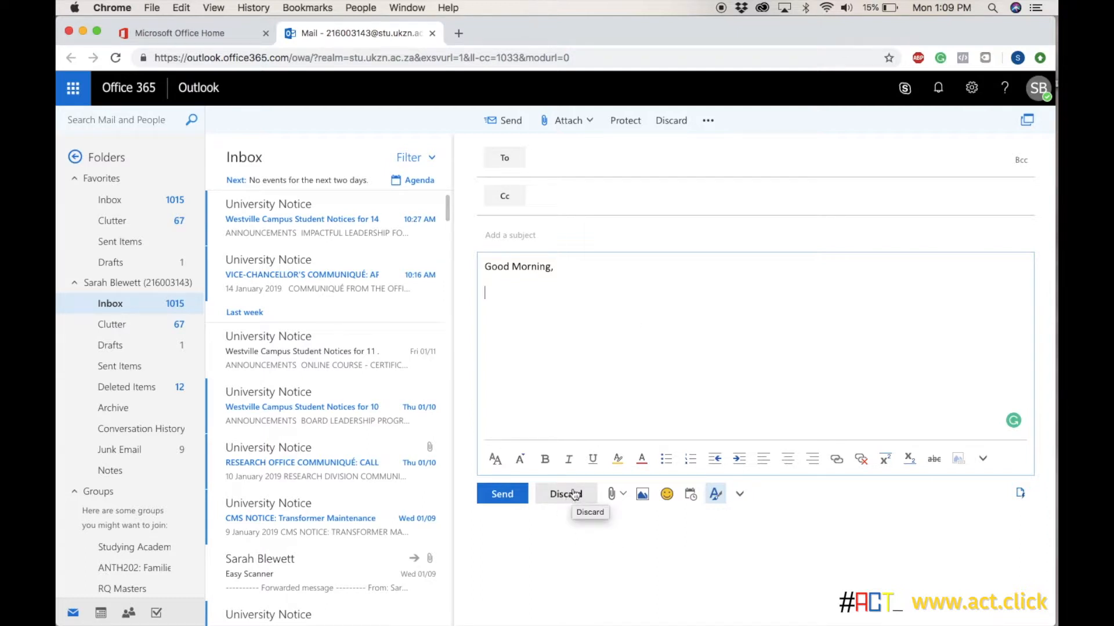
Choose Don't discard so the 'Good Morning,' message stays saved in Drafts.
{"action": "left_click", "coordinate": [565, 494]}
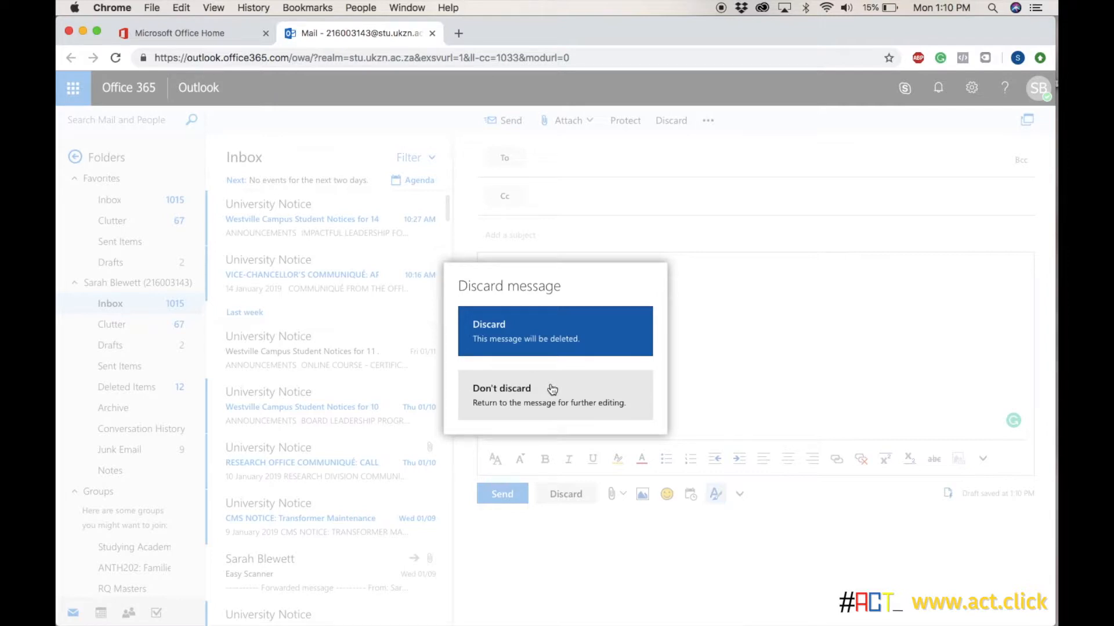
{"action": "mouse_move", "coordinate": [573, 384]}
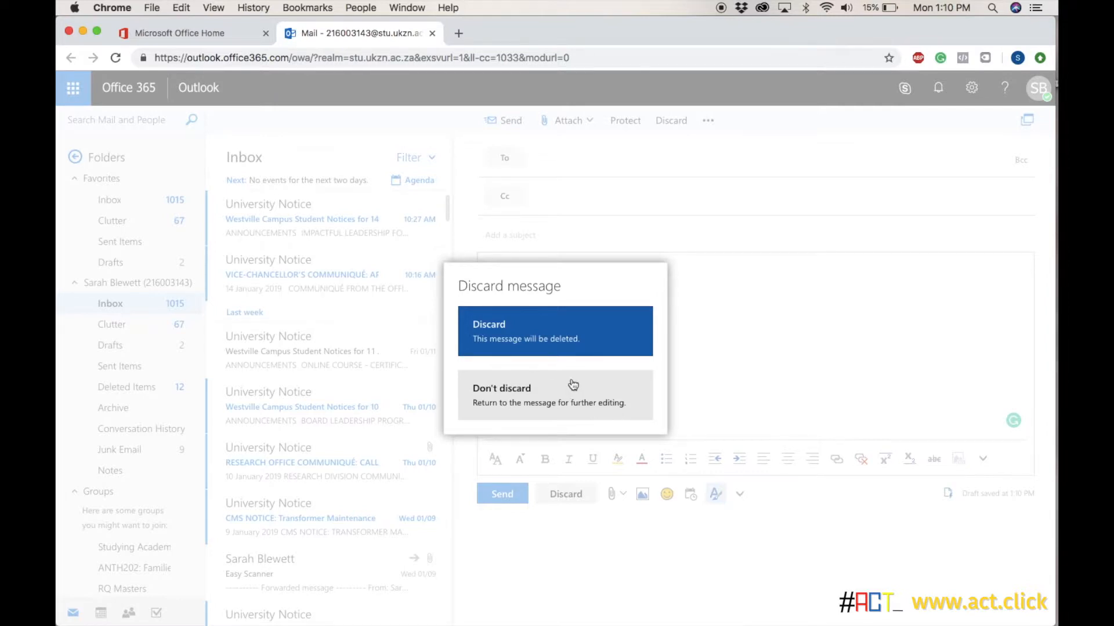
{"action": "mouse_move", "coordinate": [661, 369]}
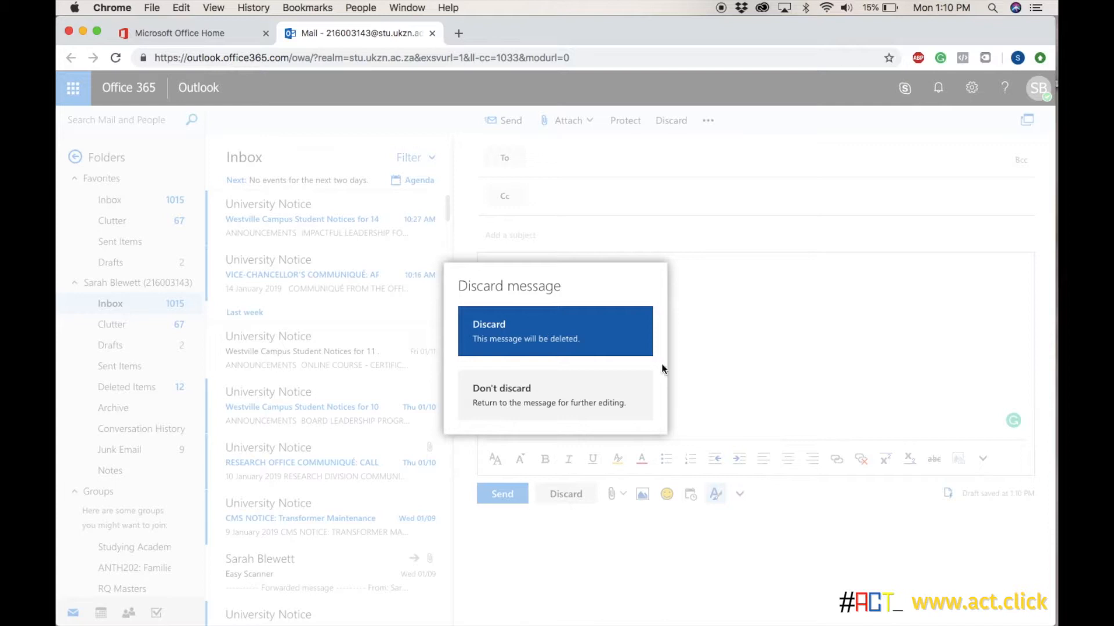
{"action": "mouse_move", "coordinate": [545, 402]}
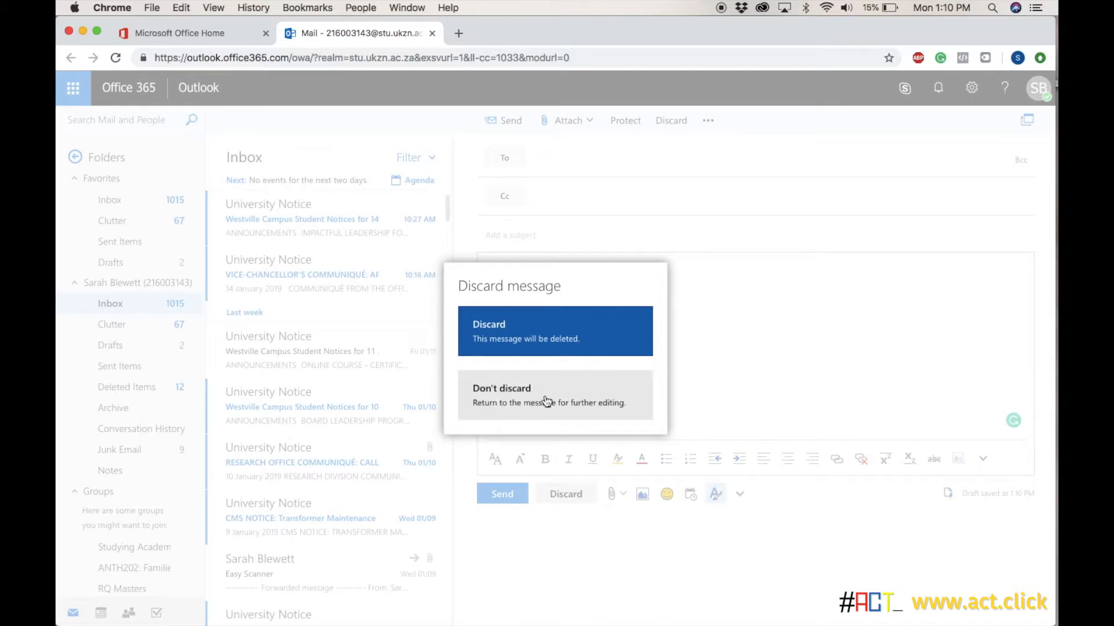
{"action": "left_click", "coordinate": [501, 388]}
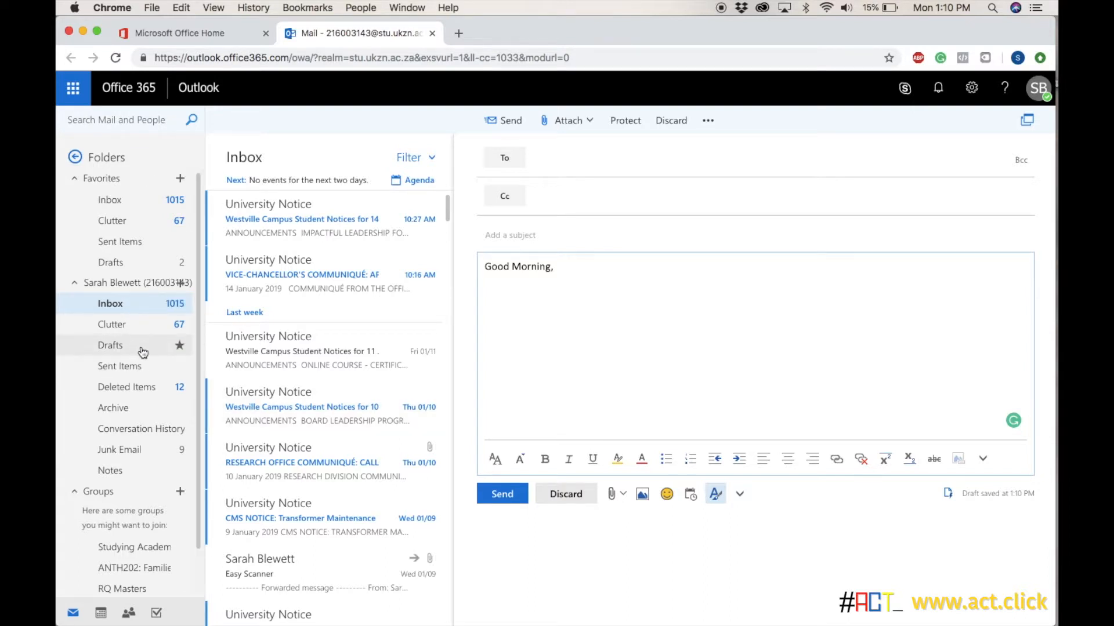
Check the draft in Drafts, view the empty Sent Items, and return to the Inbox.
{"action": "left_click", "coordinate": [111, 345]}
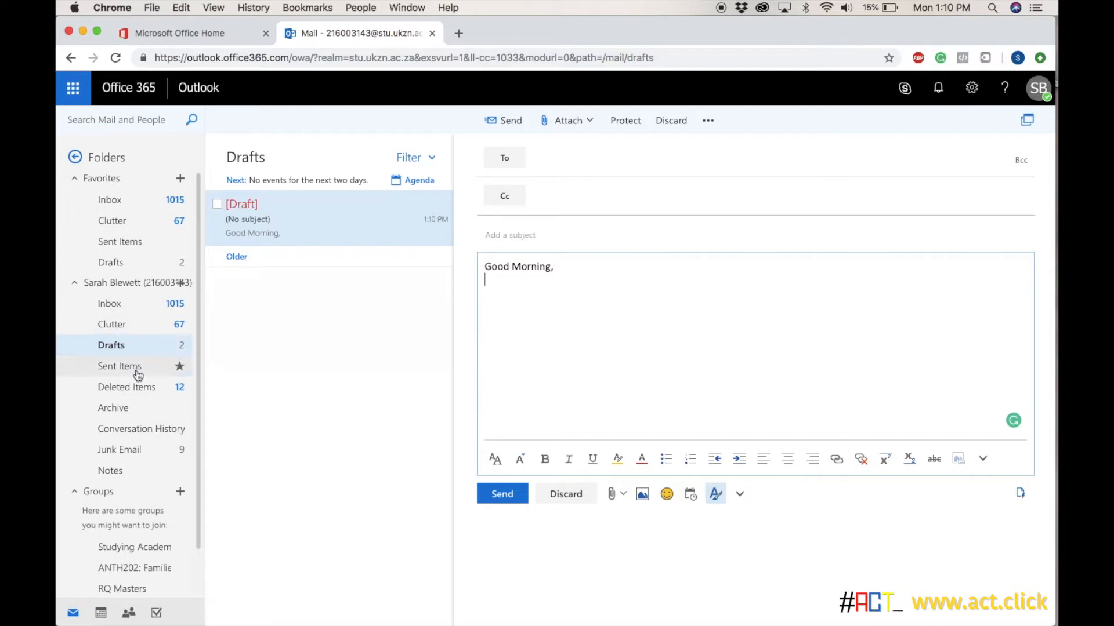
{"action": "left_click", "coordinate": [120, 366]}
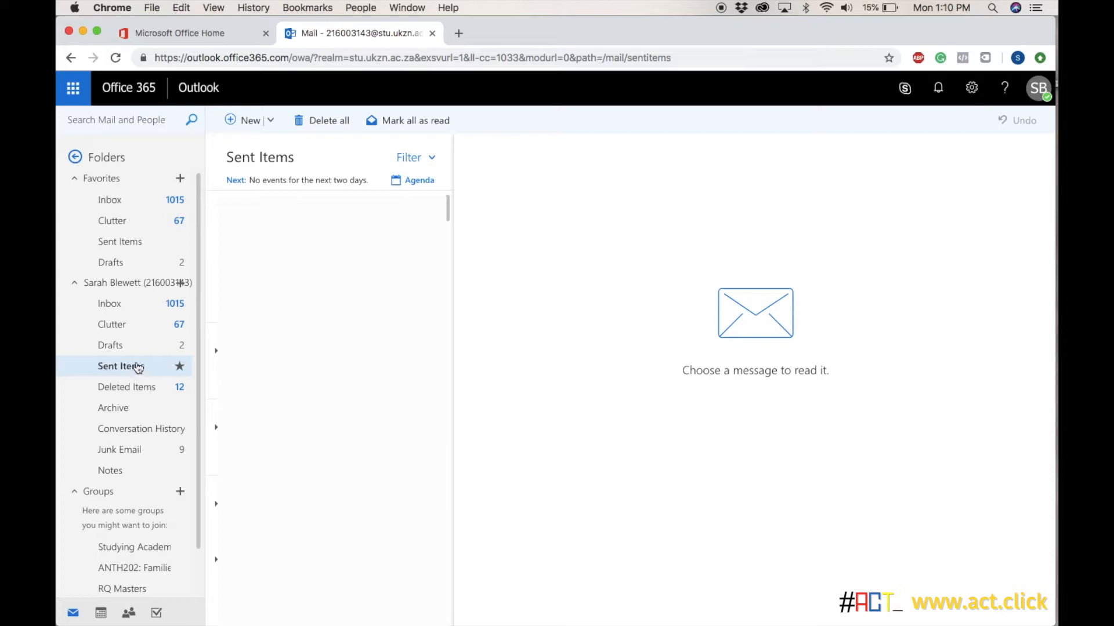
{"action": "left_click", "coordinate": [110, 302]}
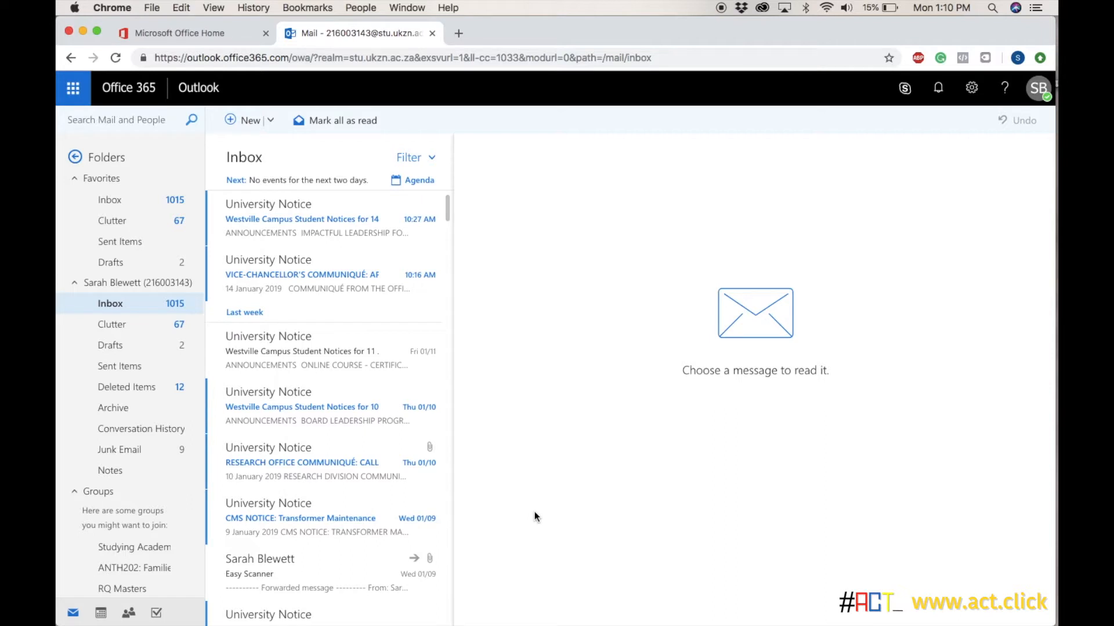
{"action": "mouse_move", "coordinate": [268, 204]}
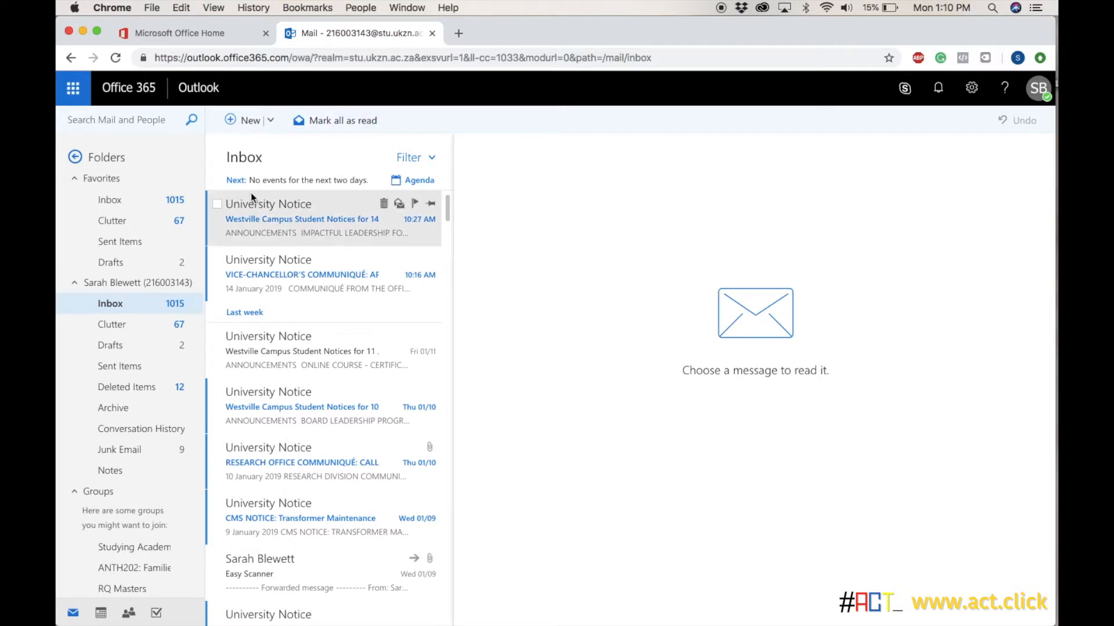
{"action": "mouse_move", "coordinate": [827, 192]}
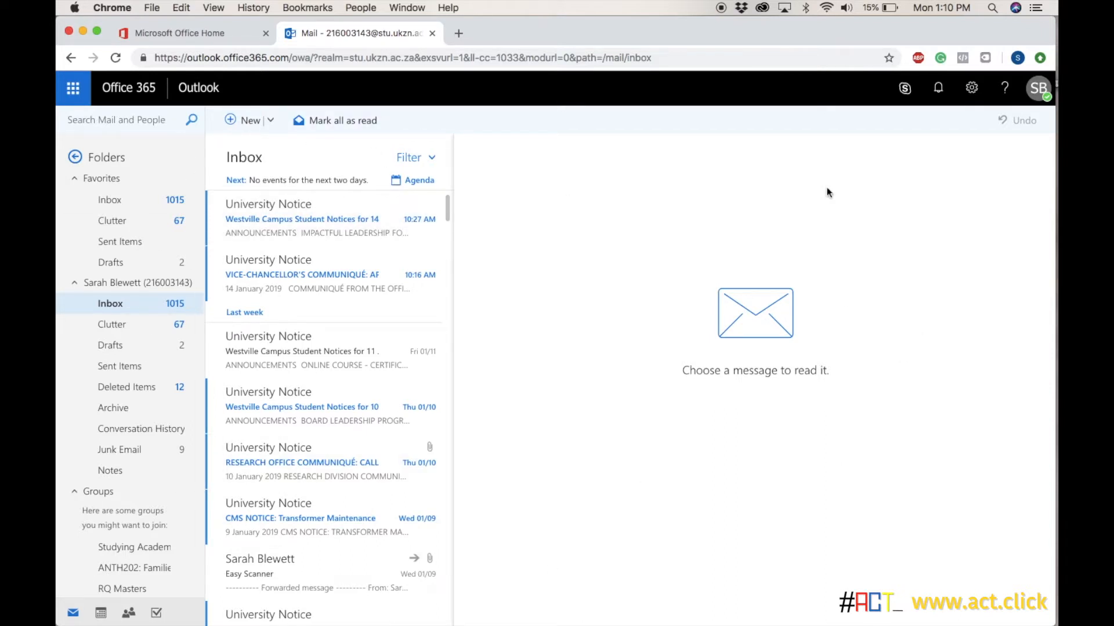
{"action": "mouse_move", "coordinate": [633, 431]}
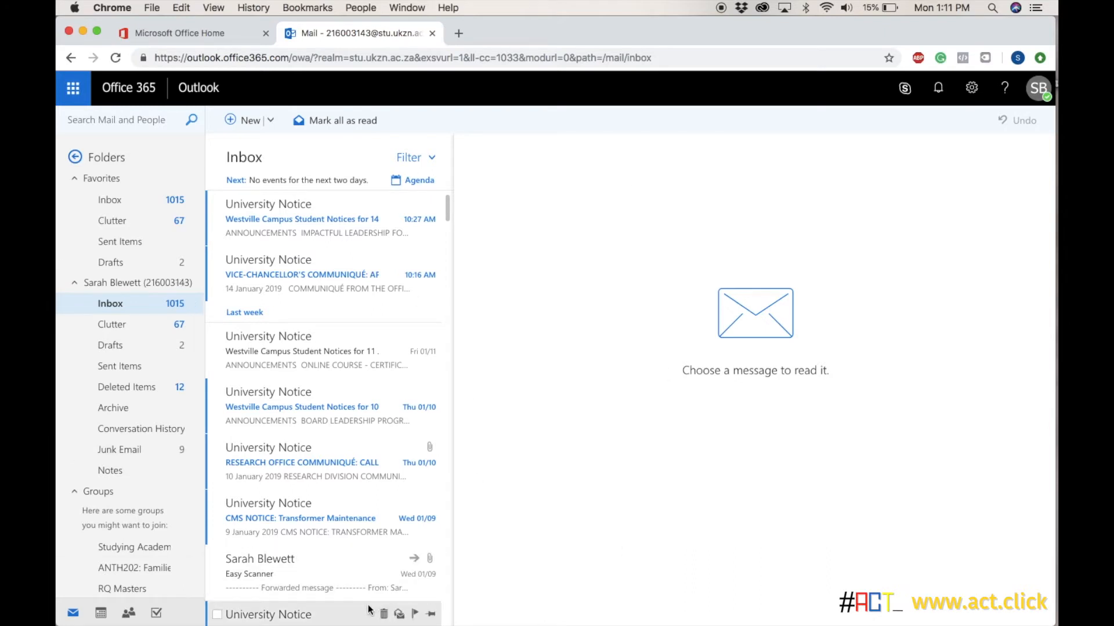
{"action": "mouse_move", "coordinate": [494, 495]}
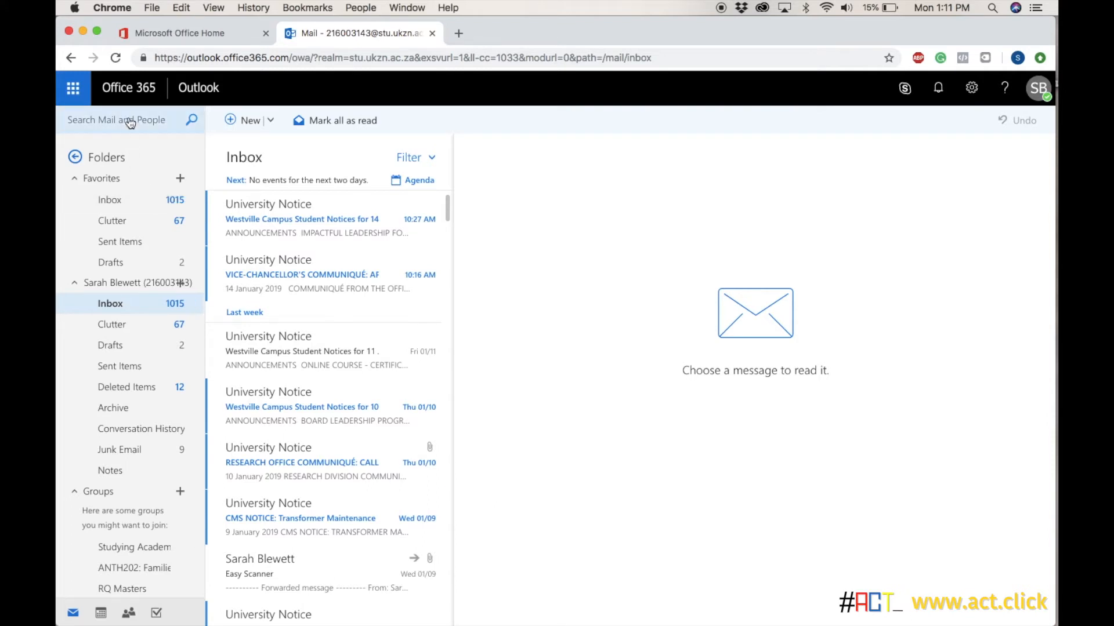
{"action": "left_click", "coordinate": [120, 119]}
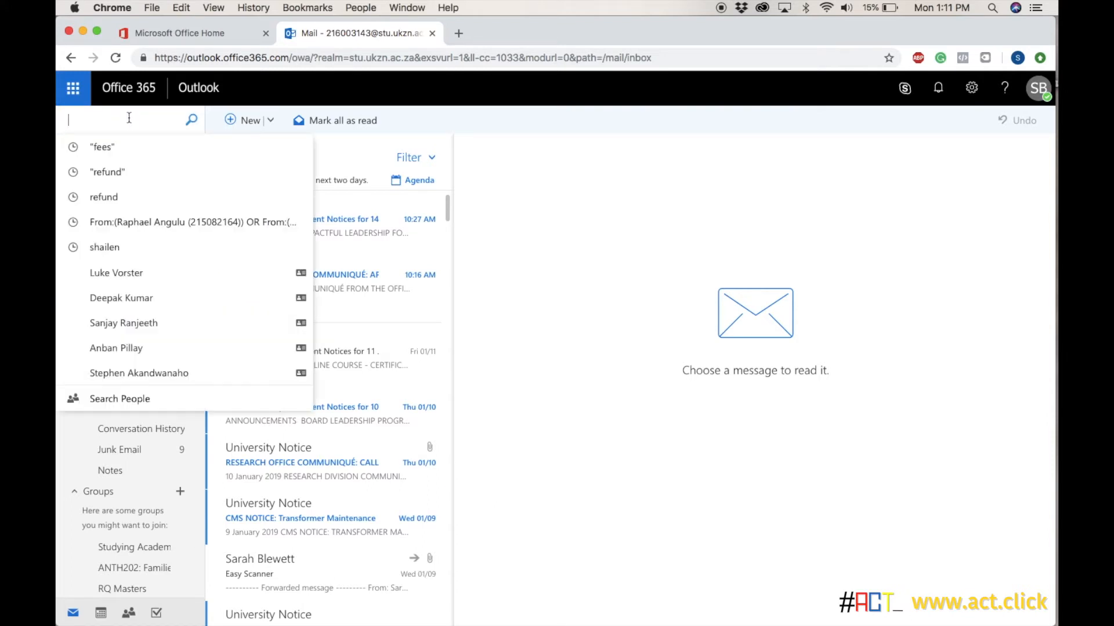
{"action": "type", "text": "ukzn"}
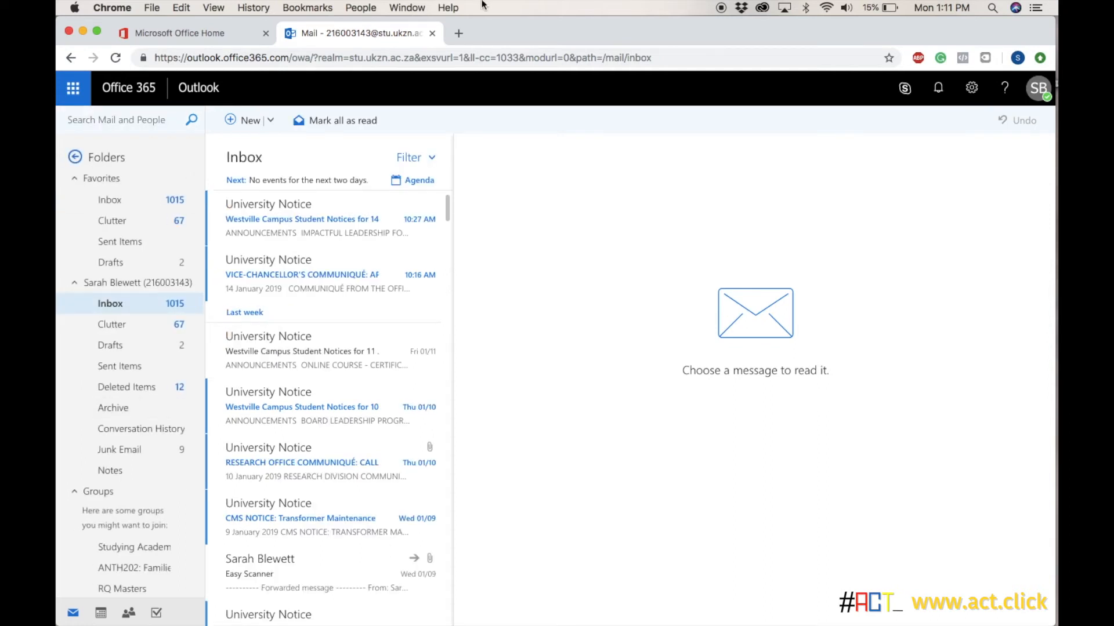
{"action": "mouse_move", "coordinate": [669, 475]}
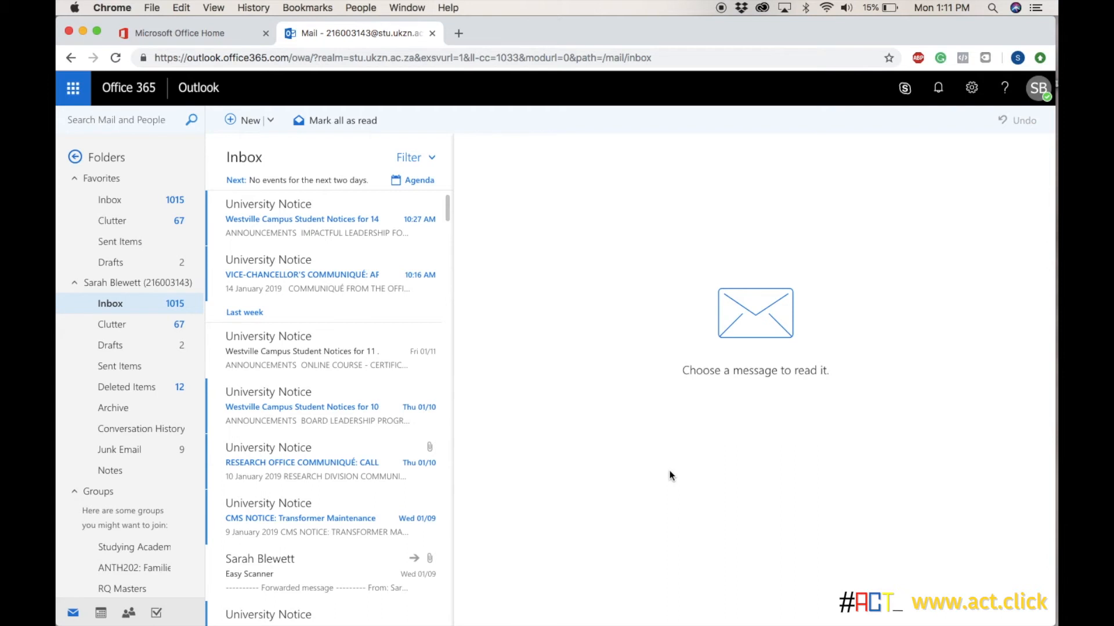